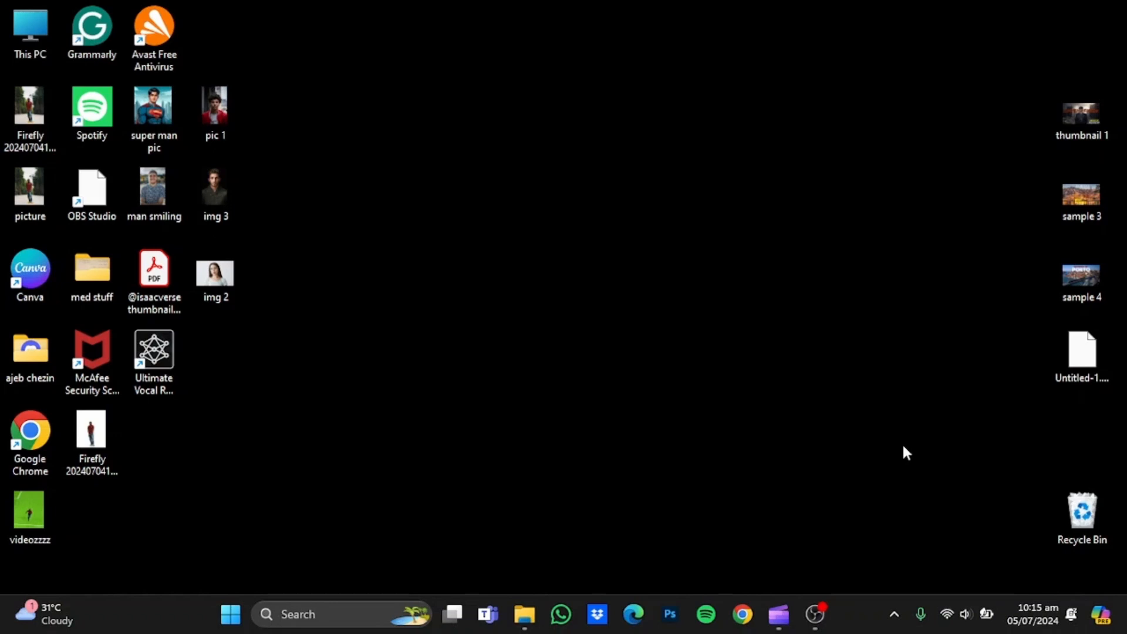
mouse_move(16, 201)
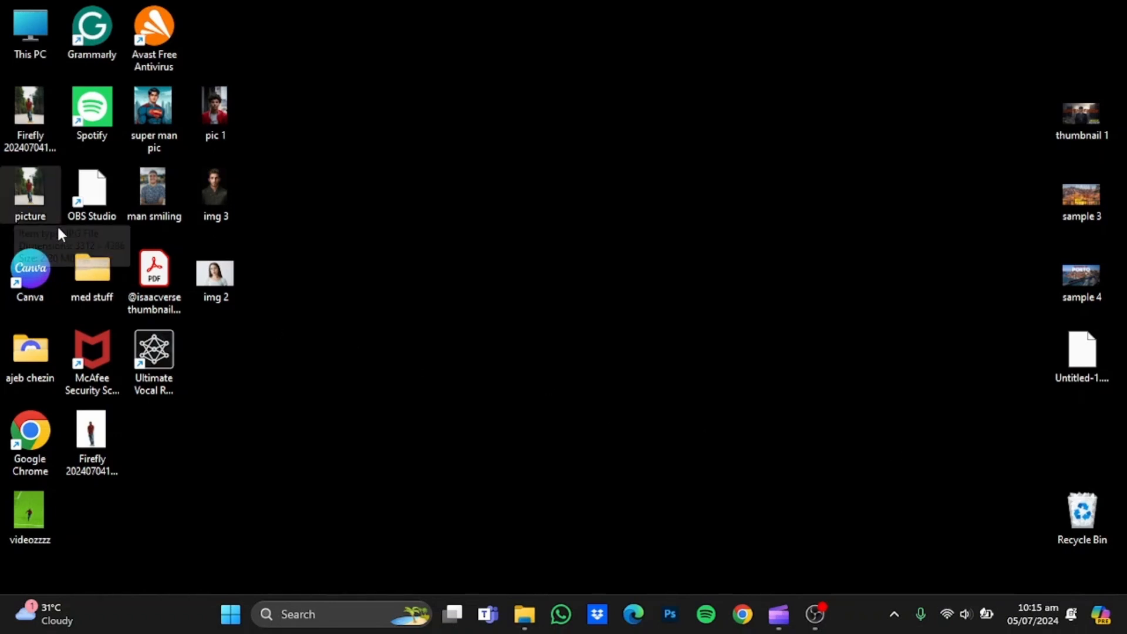
- View picture.jpg of the man in the red shirt in Photos, then minimize Photos
double_click(30, 191)
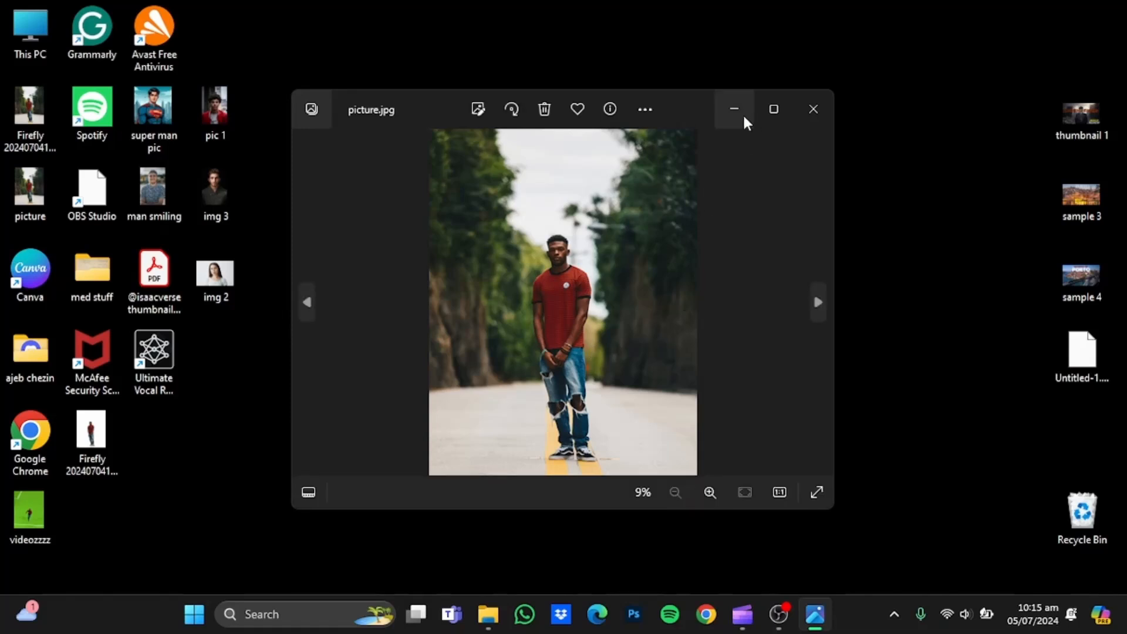
click(734, 109)
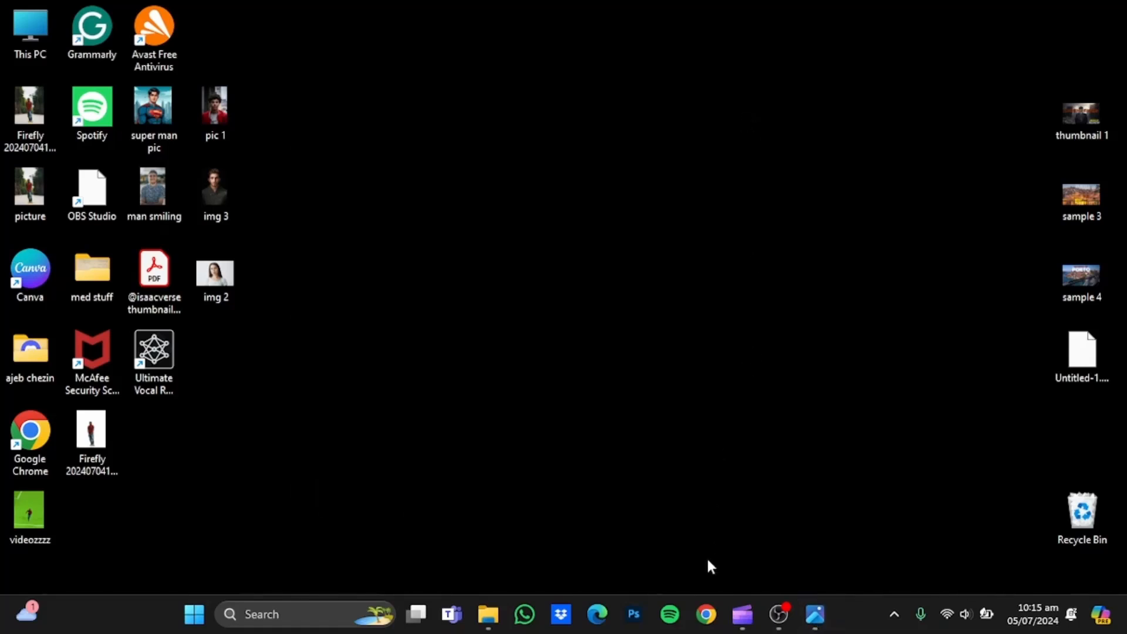
- Load firefly.adobe.com in Chrome, where the prompt field shows a stone cottage in a spring forest
click(706, 614)
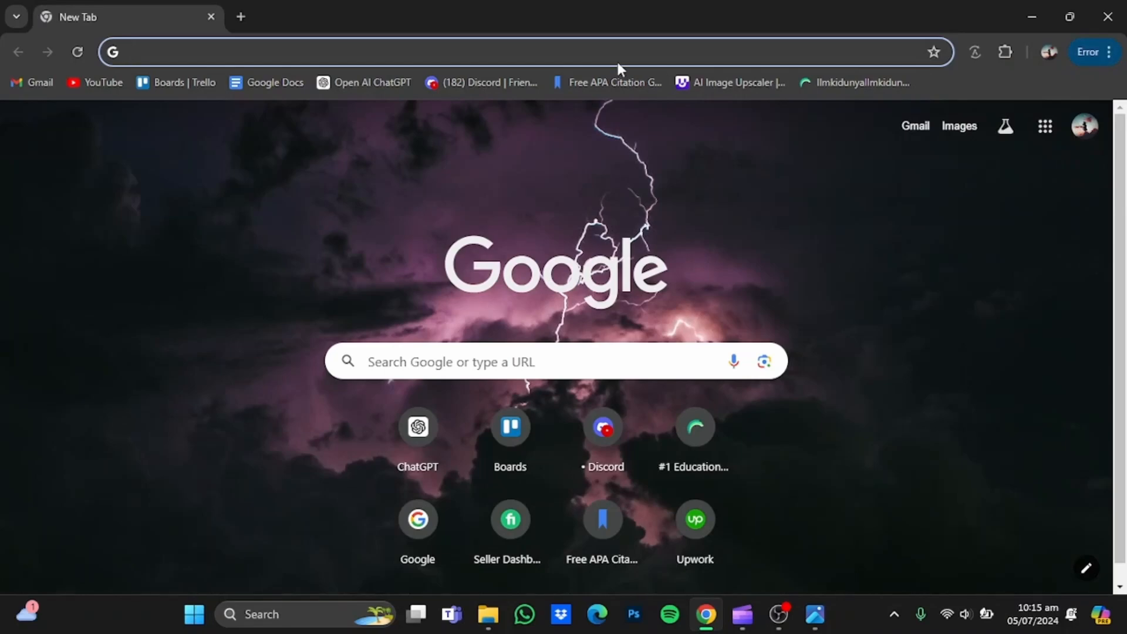
text(firefly.adobe.com)
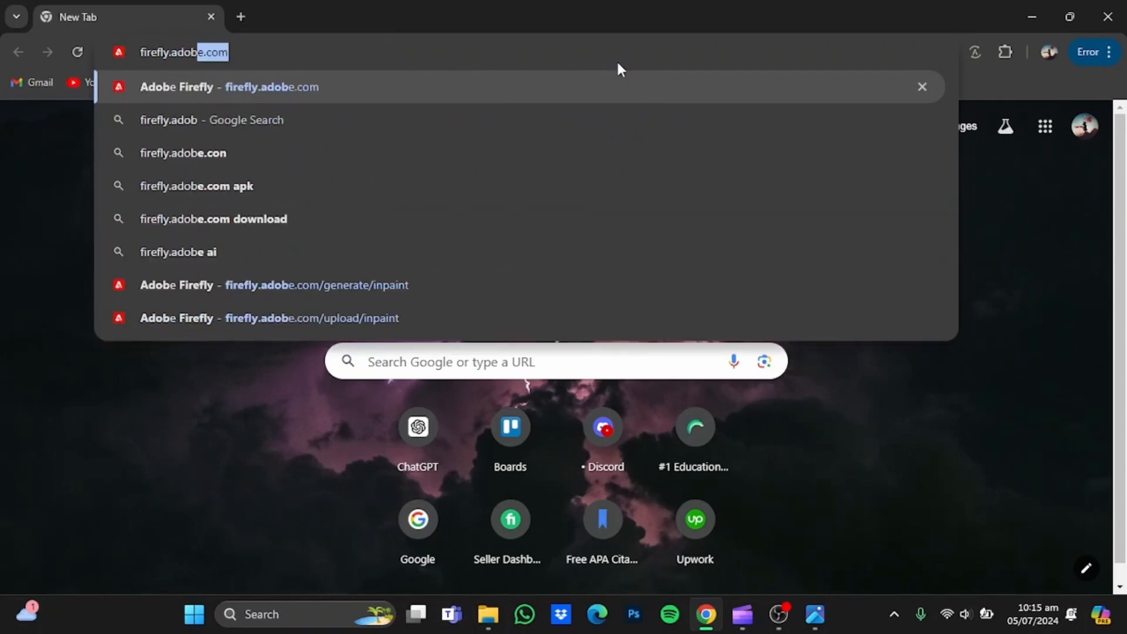
key(Enter)
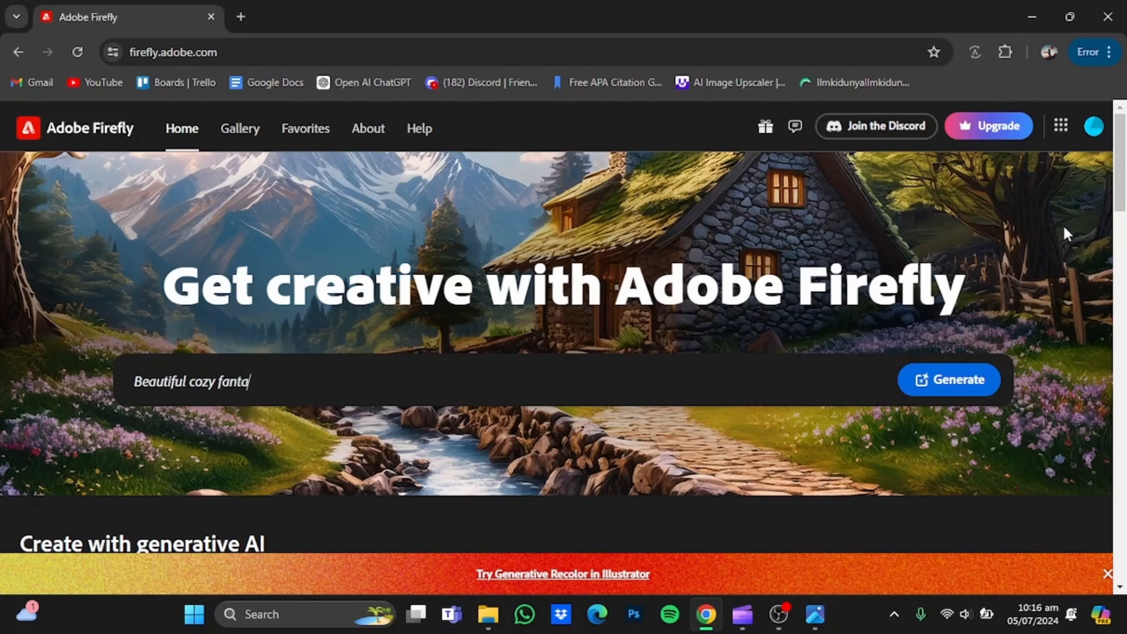
text(sy stone cottage in)
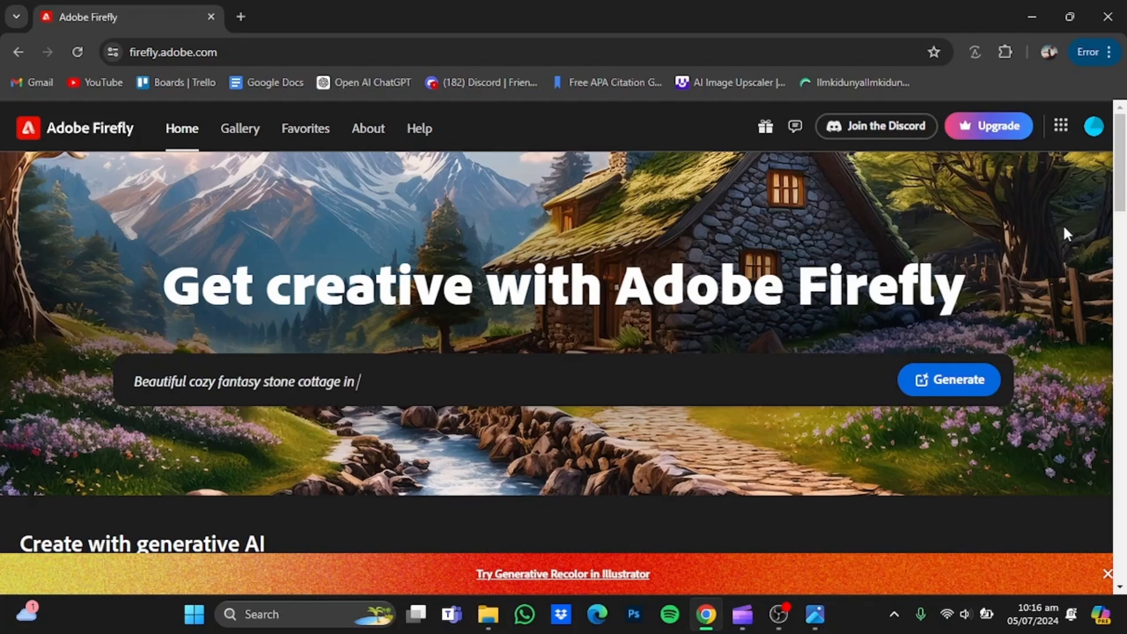
text(a spring forest aside a cobblestone pa)
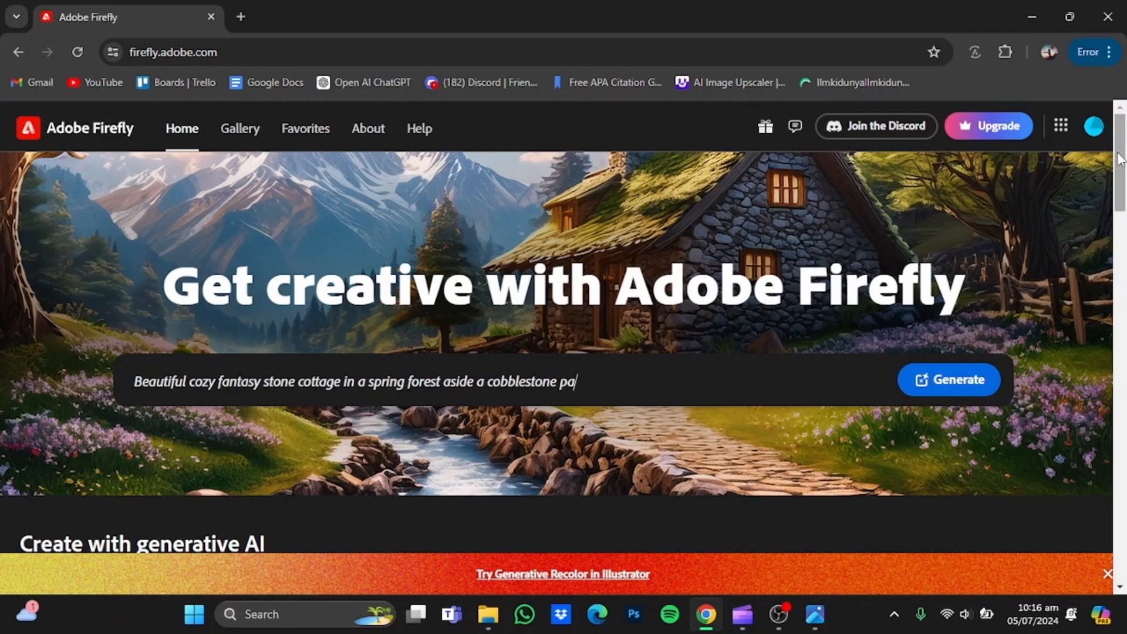
- Scroll the Firefly home page to the Generative fill (preview) card and start generating
scroll(down, 3)
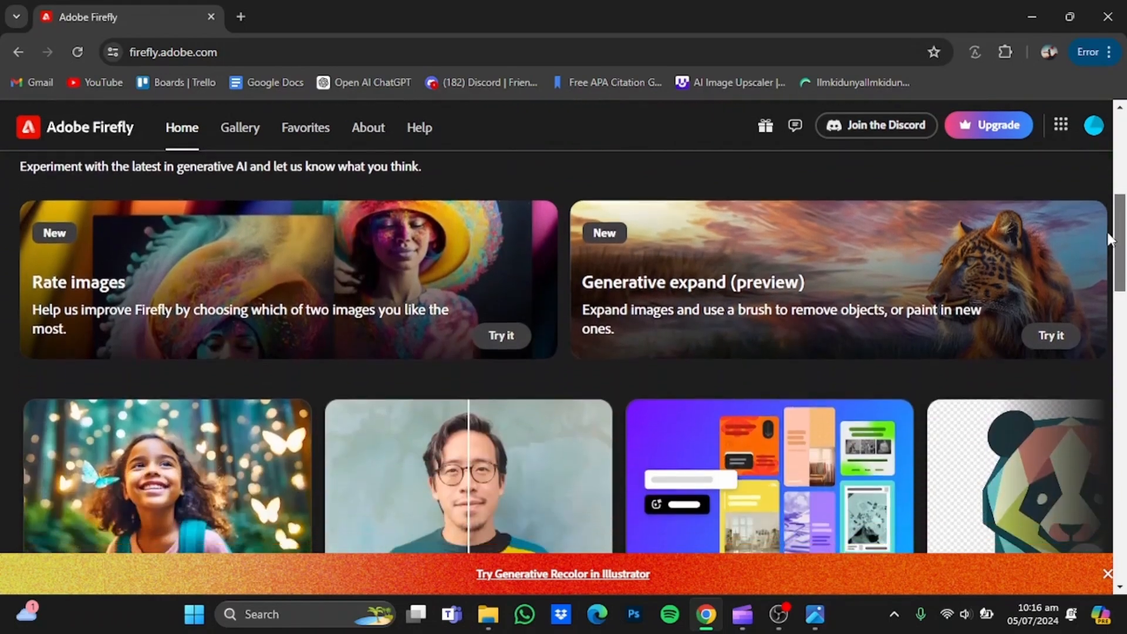
scroll(down, 3)
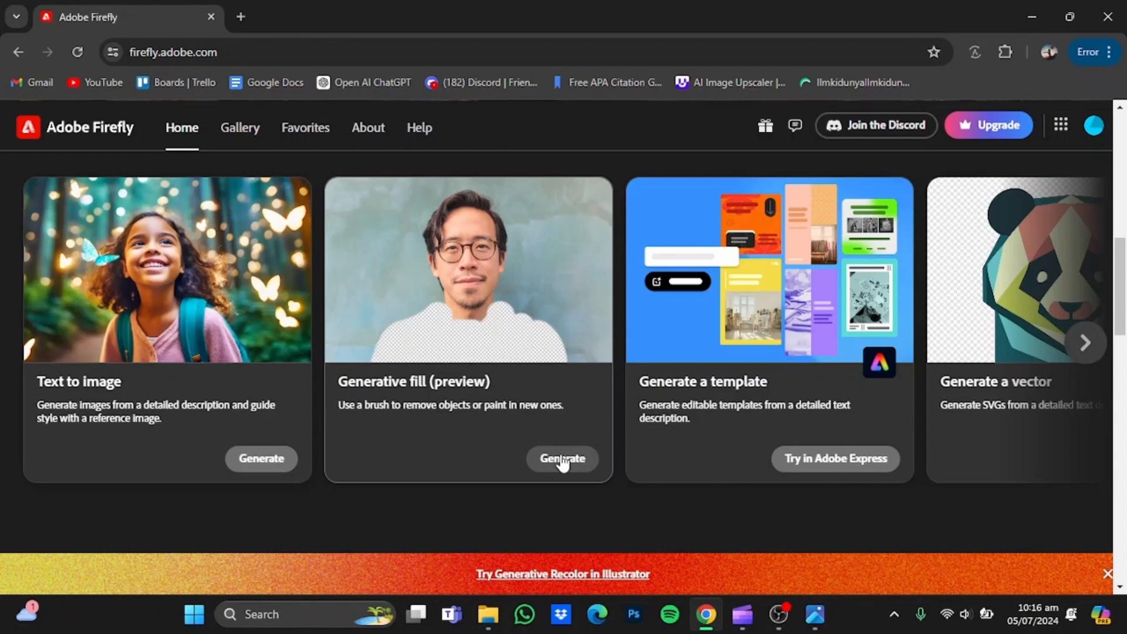
click(563, 459)
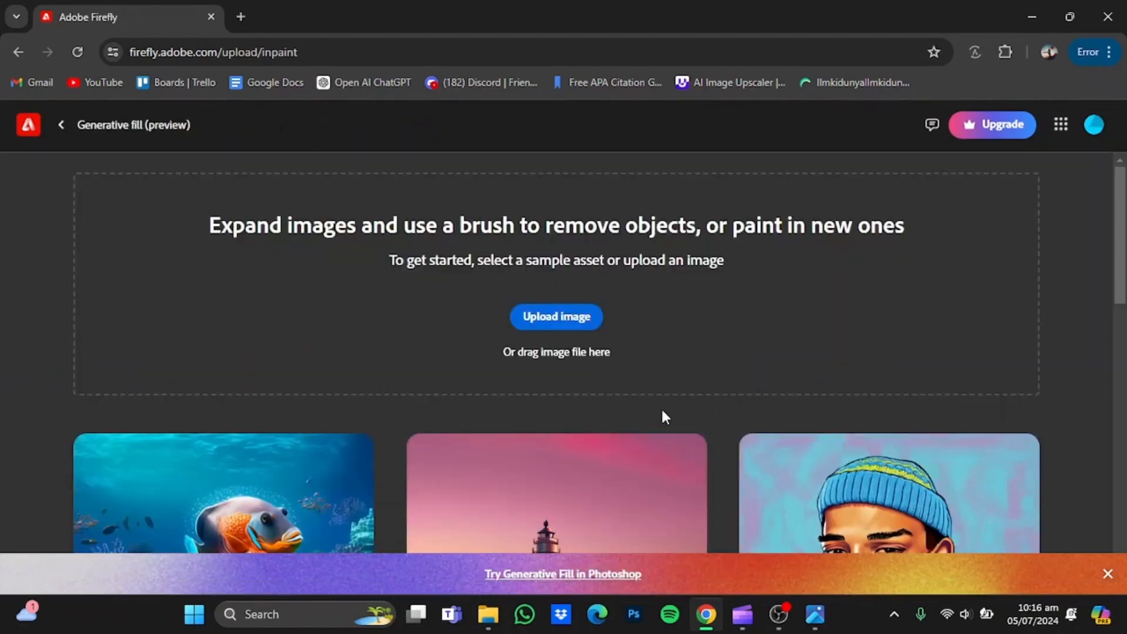
mouse_move(569, 325)
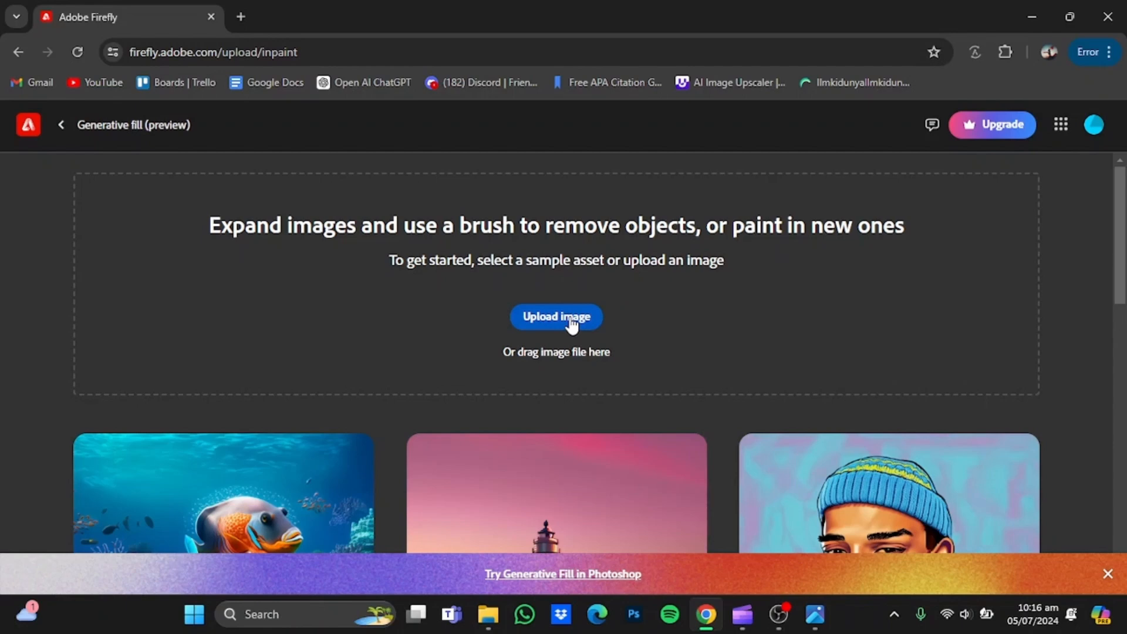
- Upload the 'picture' photo from the Desktop into the Generative fill editor
click(556, 318)
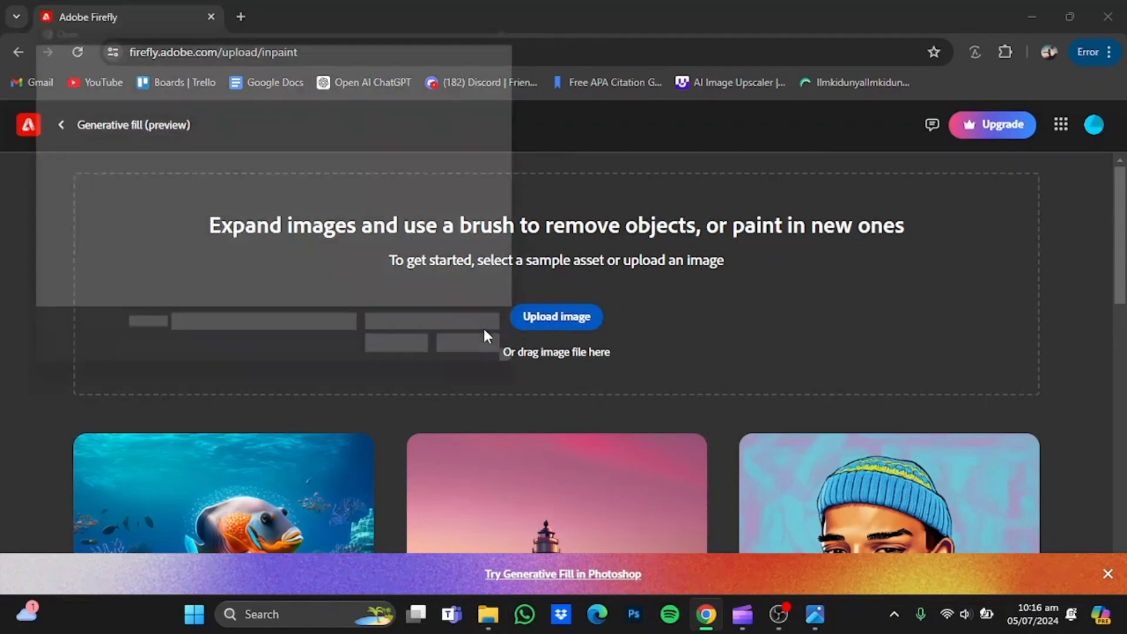
click(556, 317)
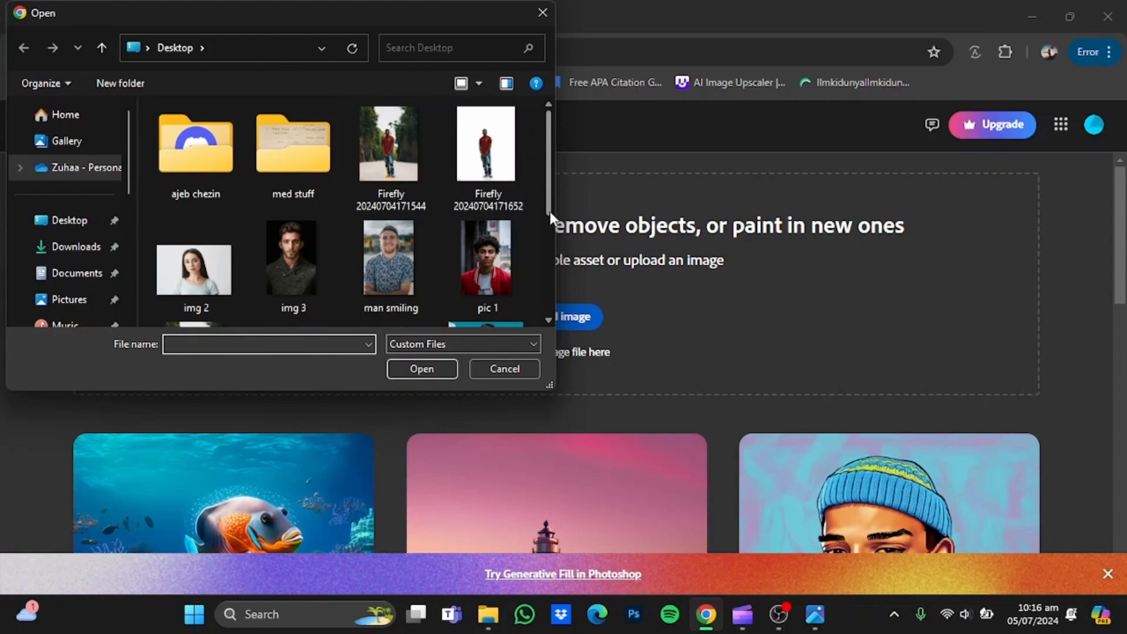
click(196, 267)
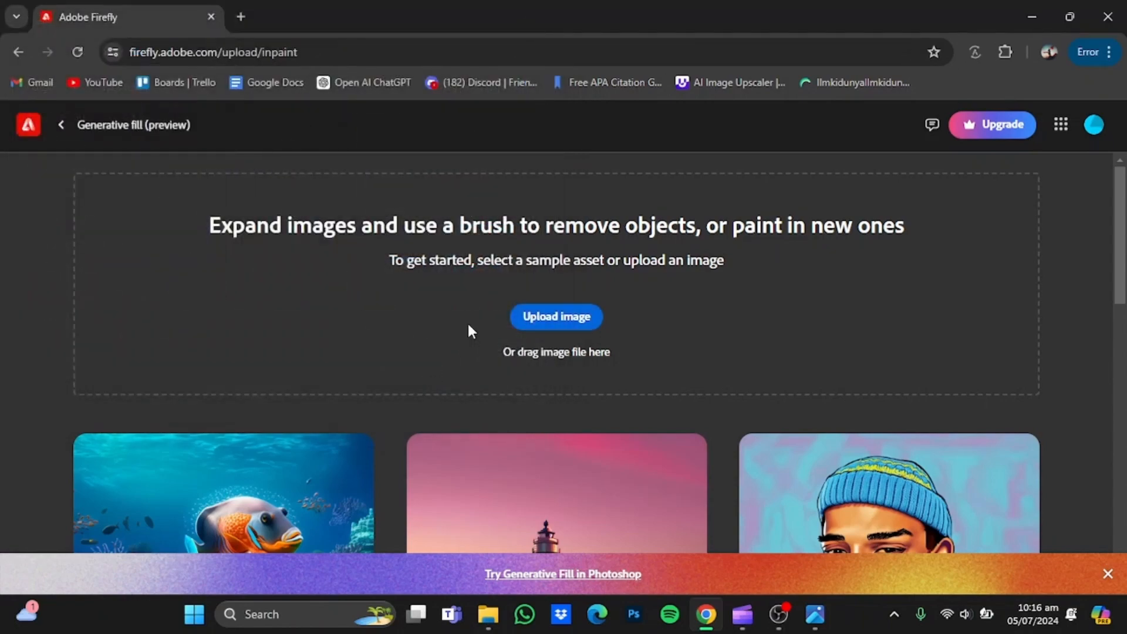
click(556, 317)
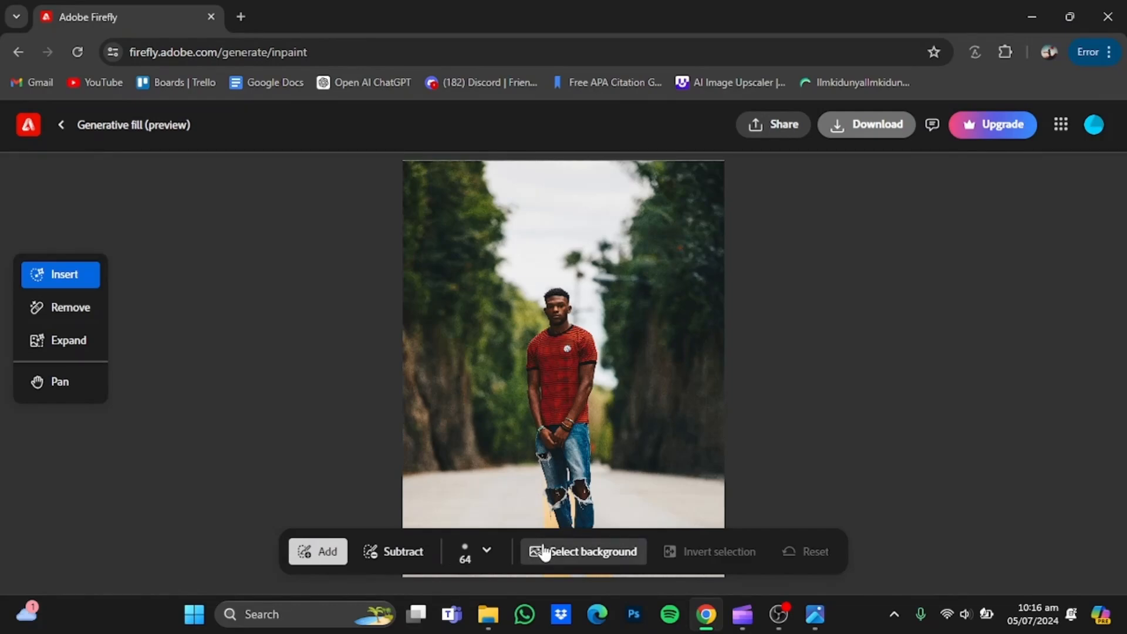
mouse_move(714, 468)
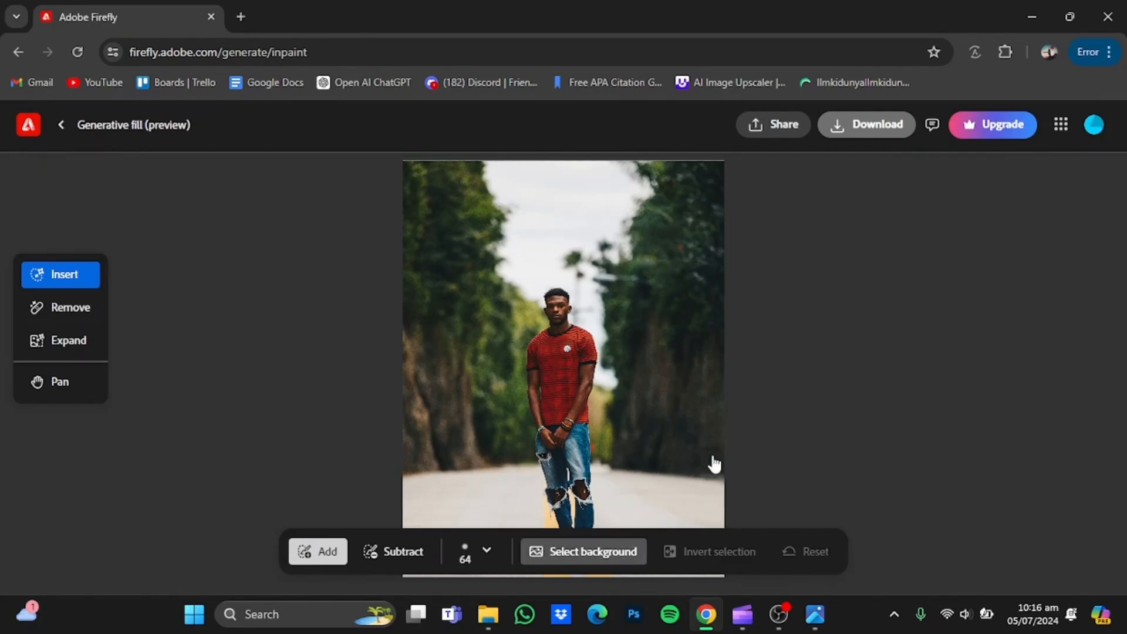
- Select the background and generate a fill from the prompt 'a white background'
click(584, 551)
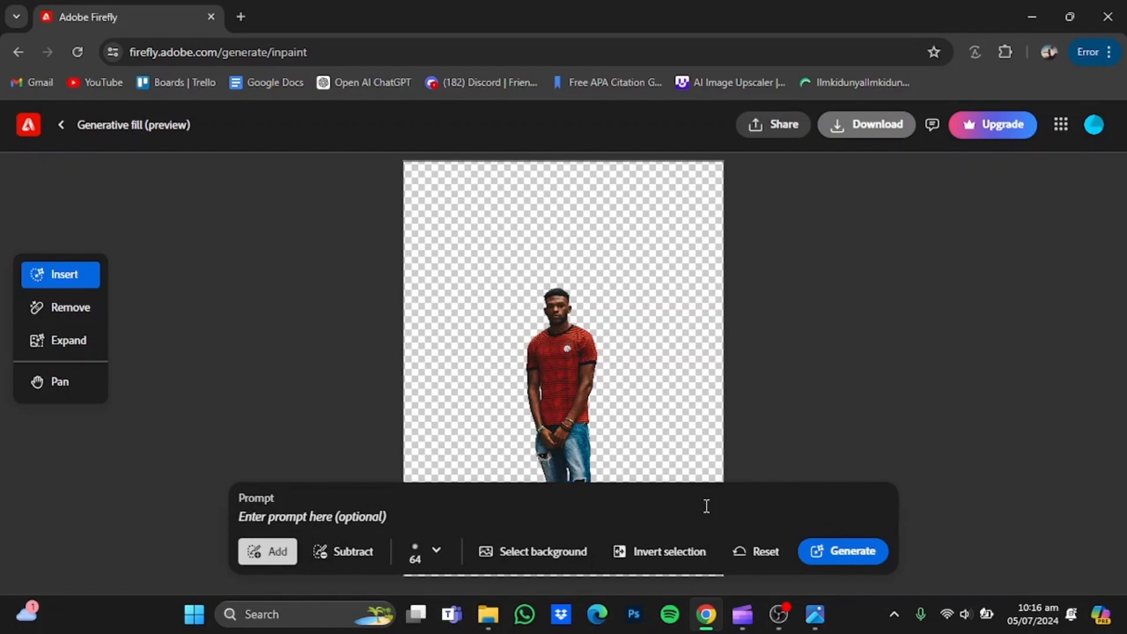
mouse_move(688, 512)
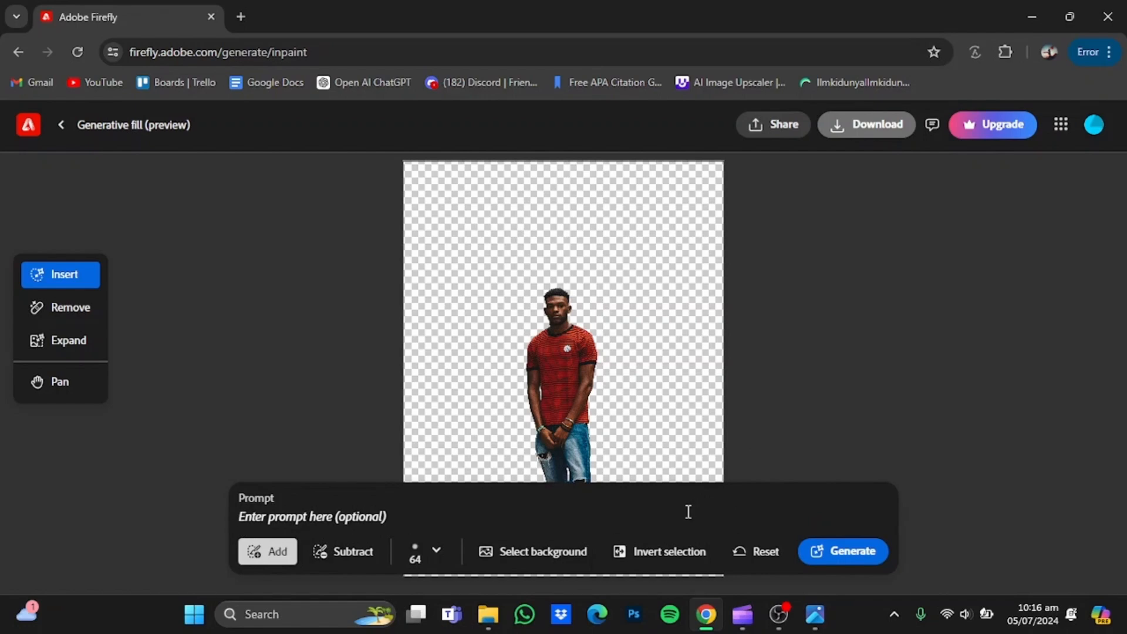
text(a white background)
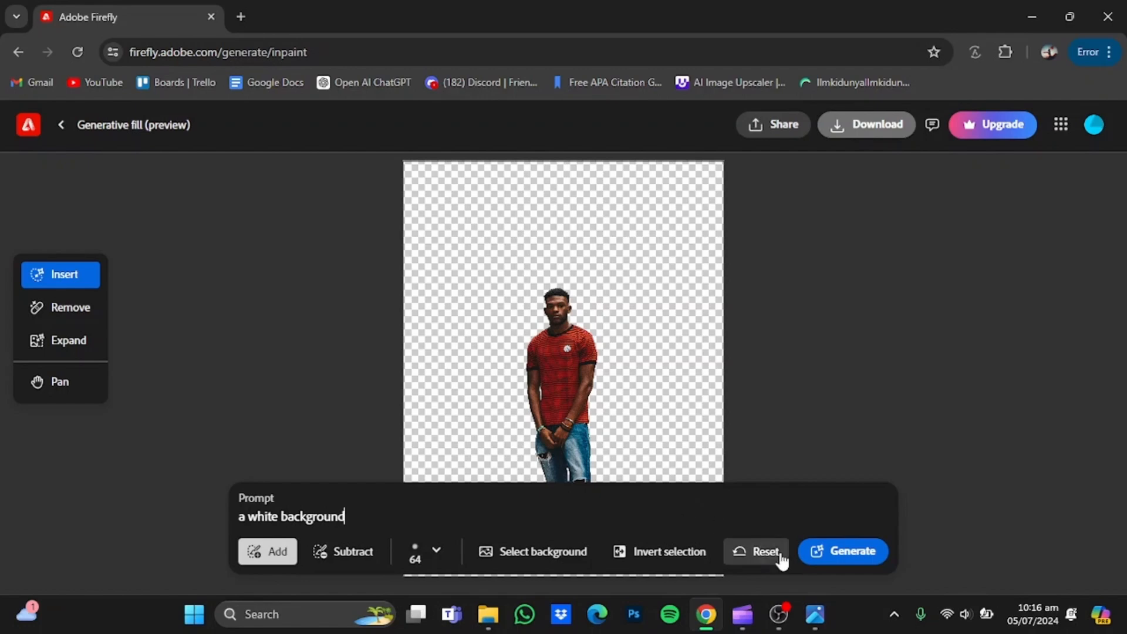
click(853, 551)
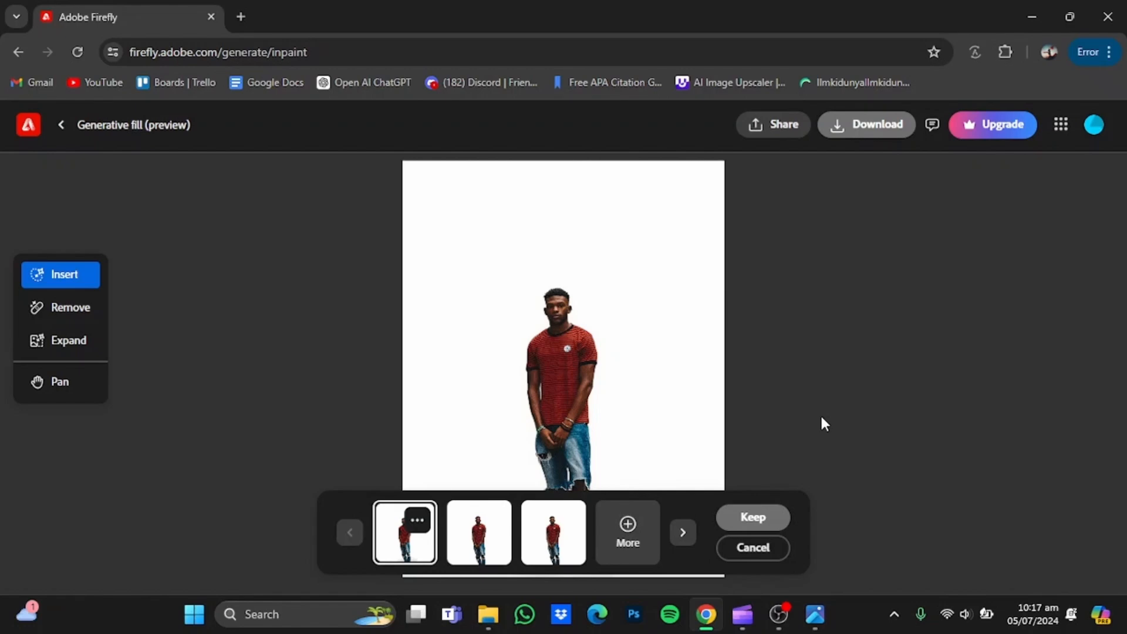
mouse_move(754, 398)
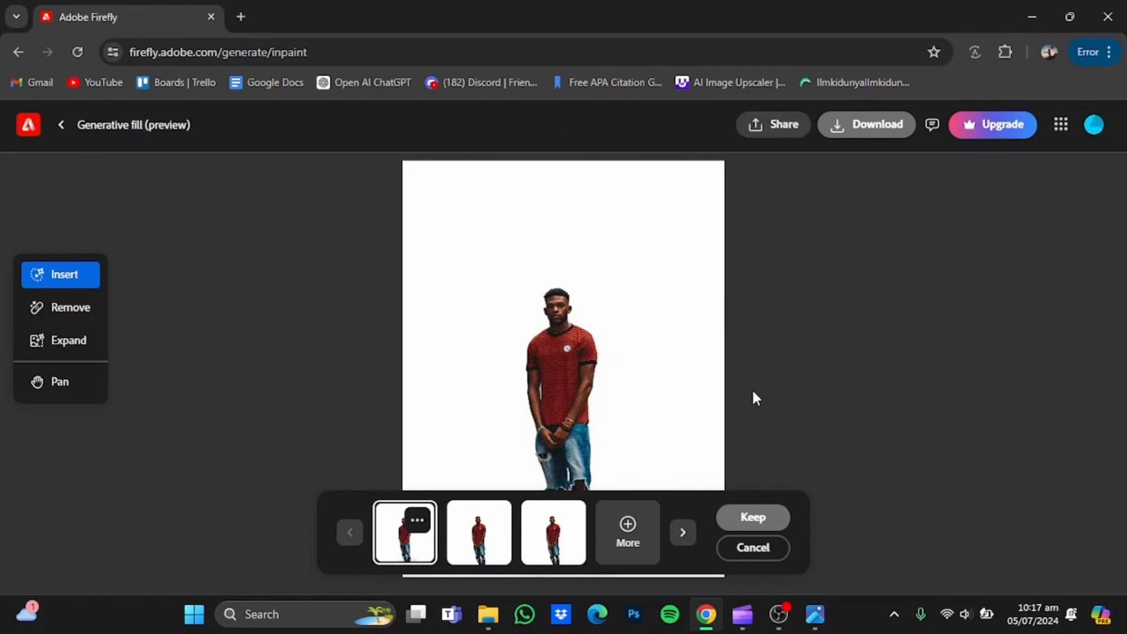
mouse_move(844, 145)
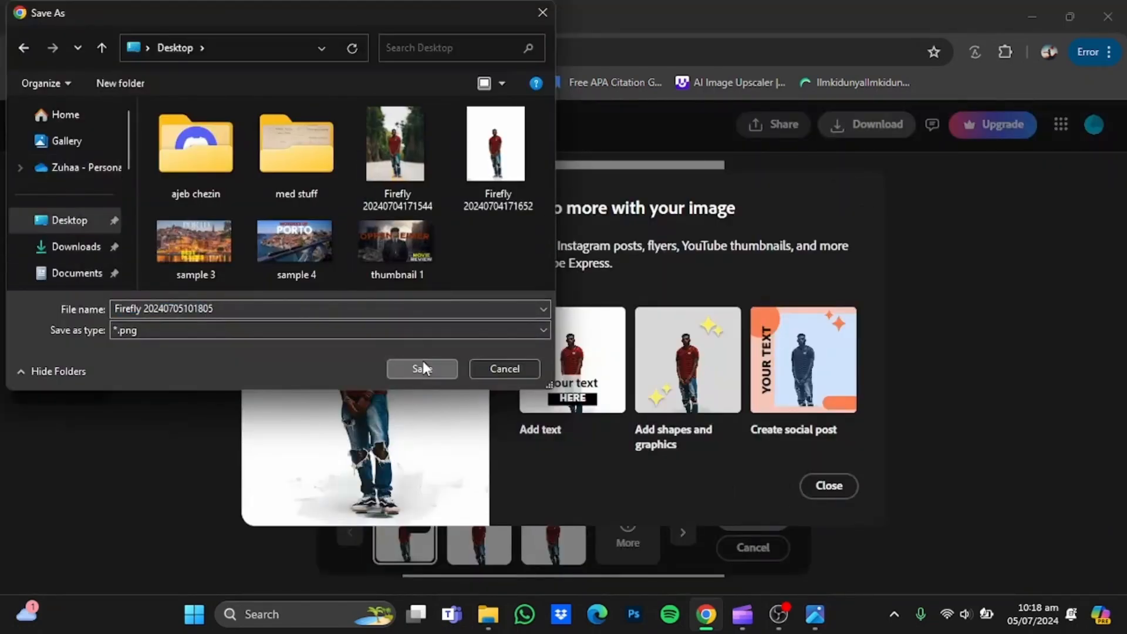
click(422, 370)
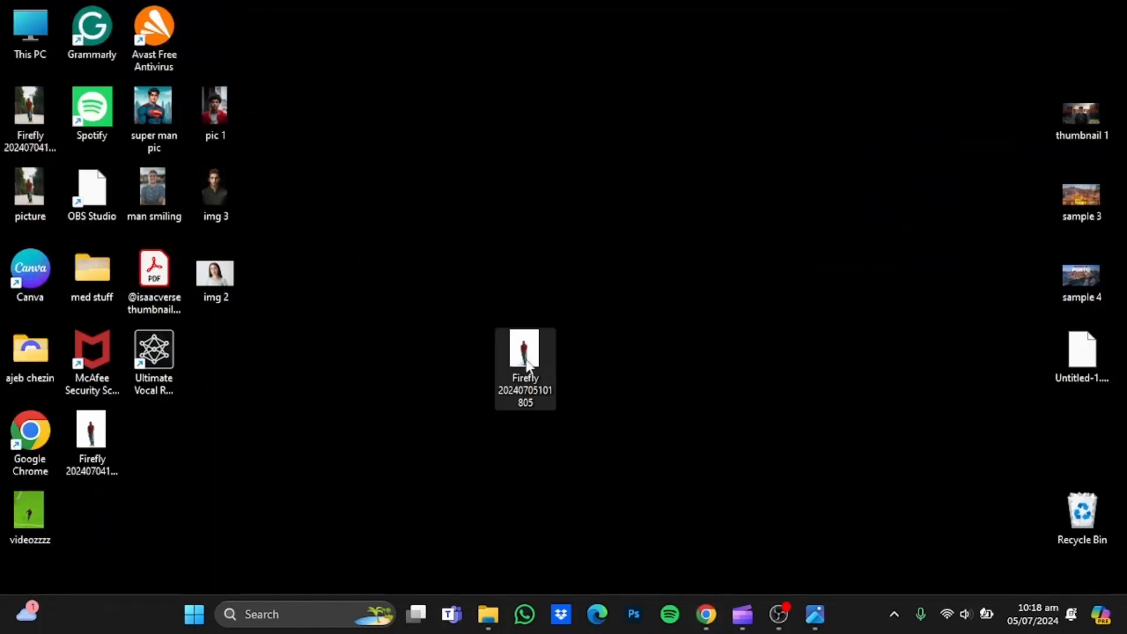
double_click(526, 355)
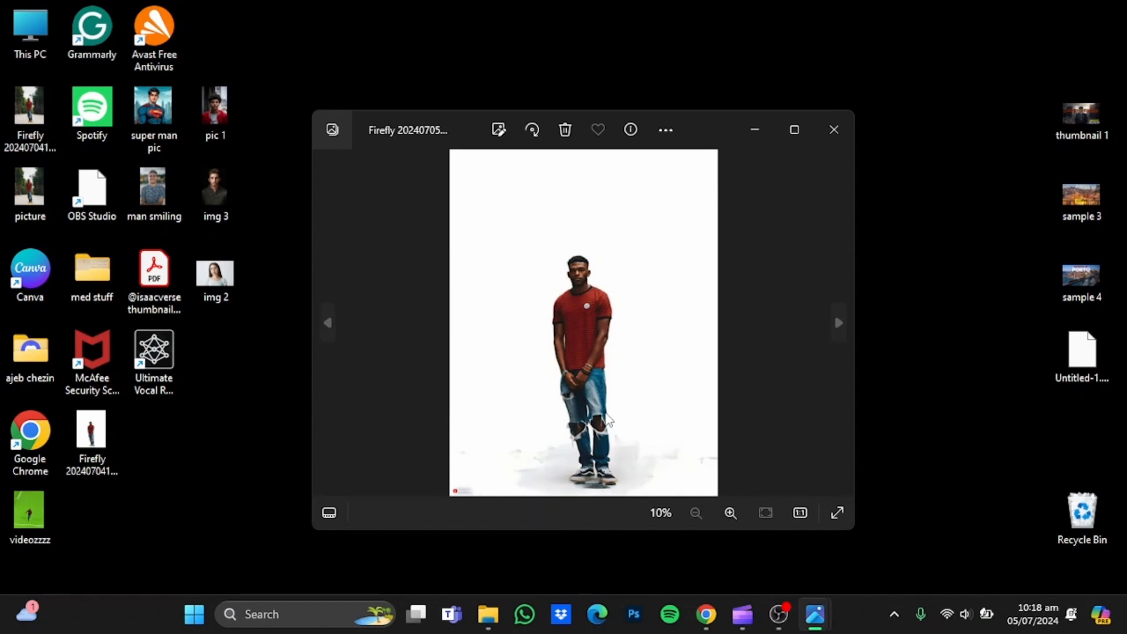
mouse_move(660, 430)
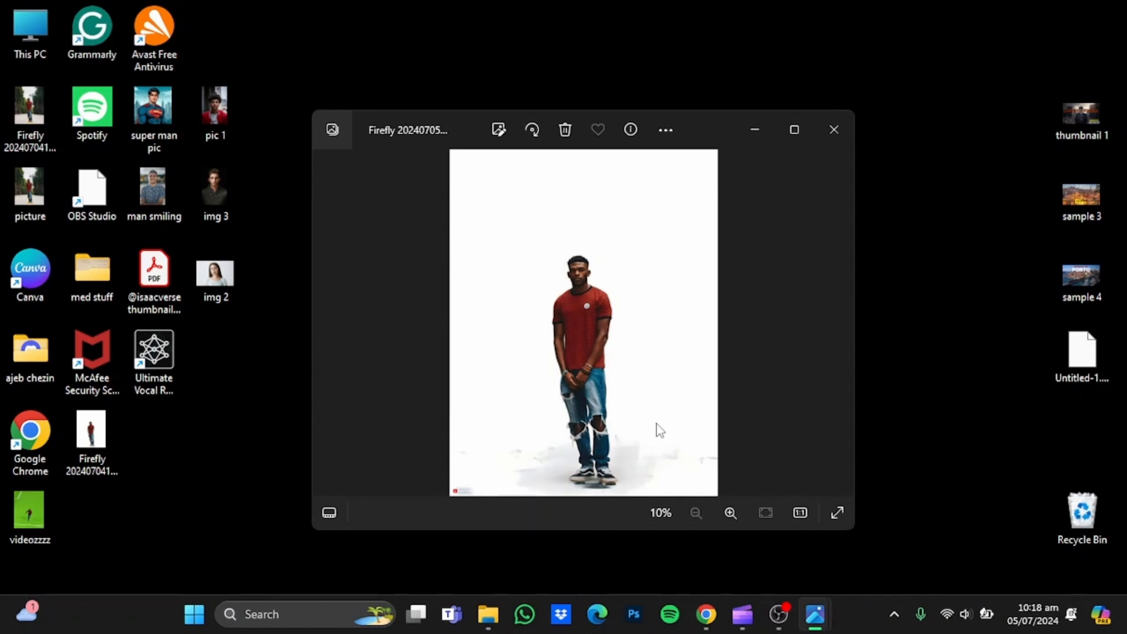